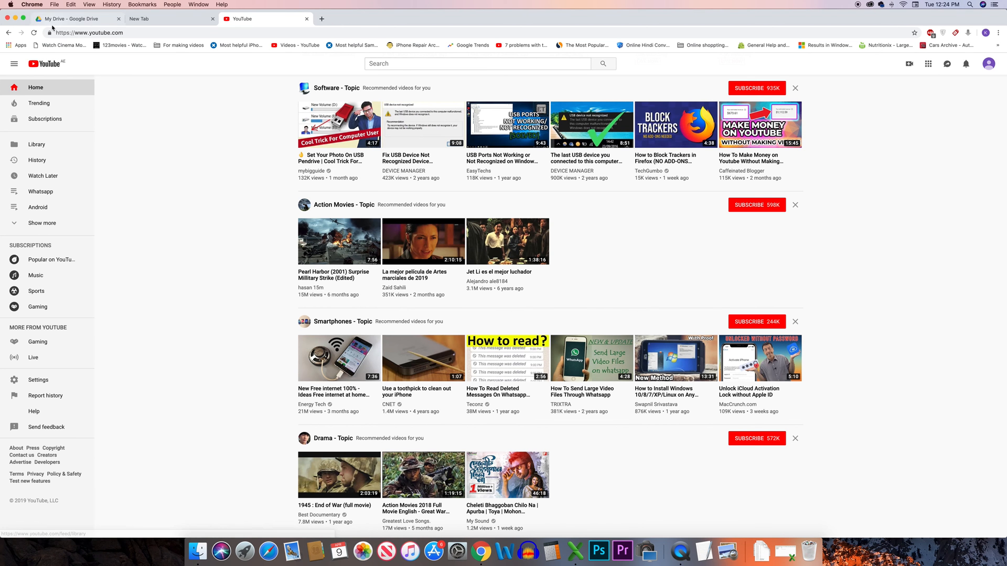
Reach youtube.com's site permission settings via the address-bar padlock.
{"action": "left_click", "coordinate": [49, 33]}
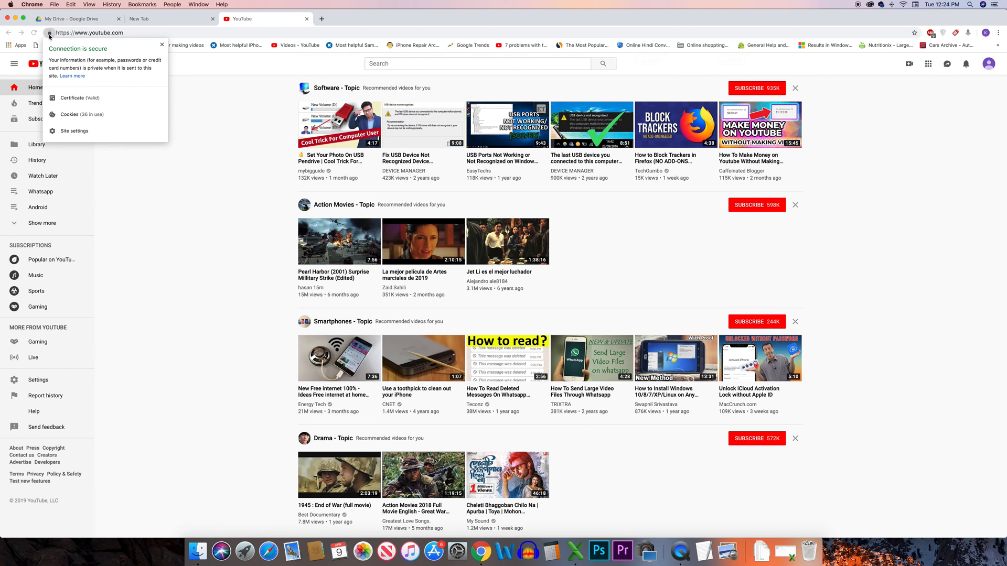
{"action": "left_click", "coordinate": [74, 131]}
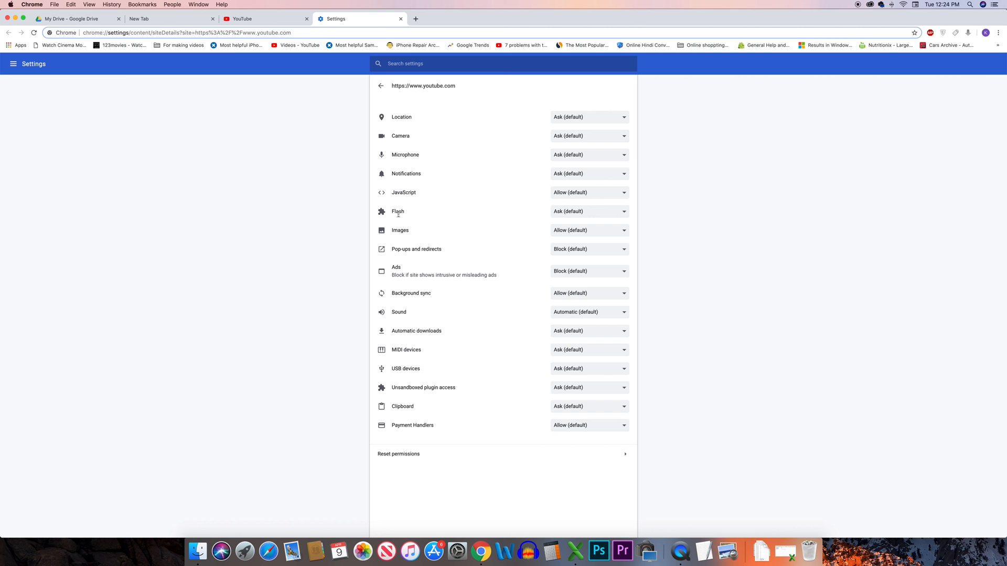
{"action": "mouse_move", "coordinate": [601, 200]}
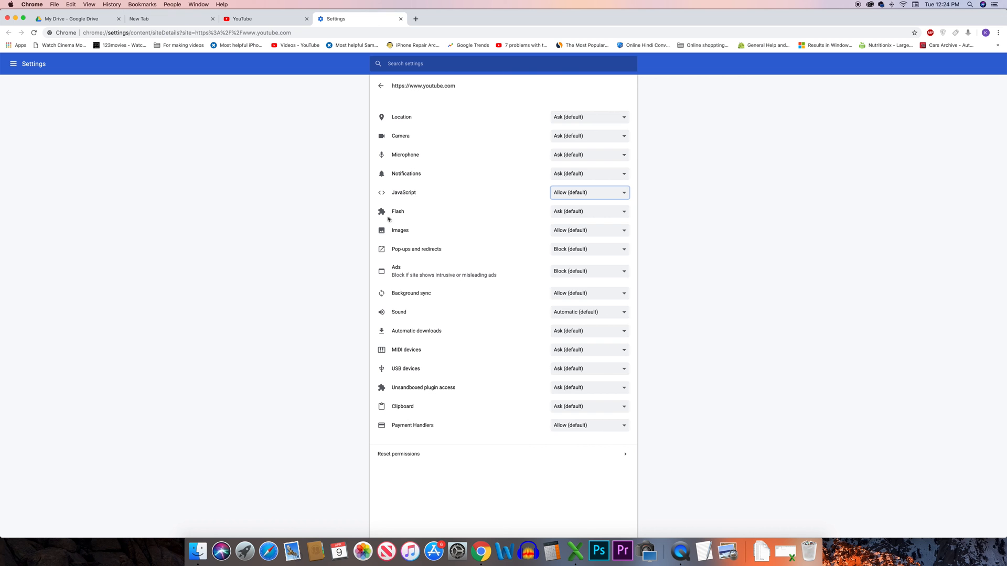
Set Flash to Allow for youtube.com and start a fresh blank tab.
{"action": "left_click", "coordinate": [588, 211]}
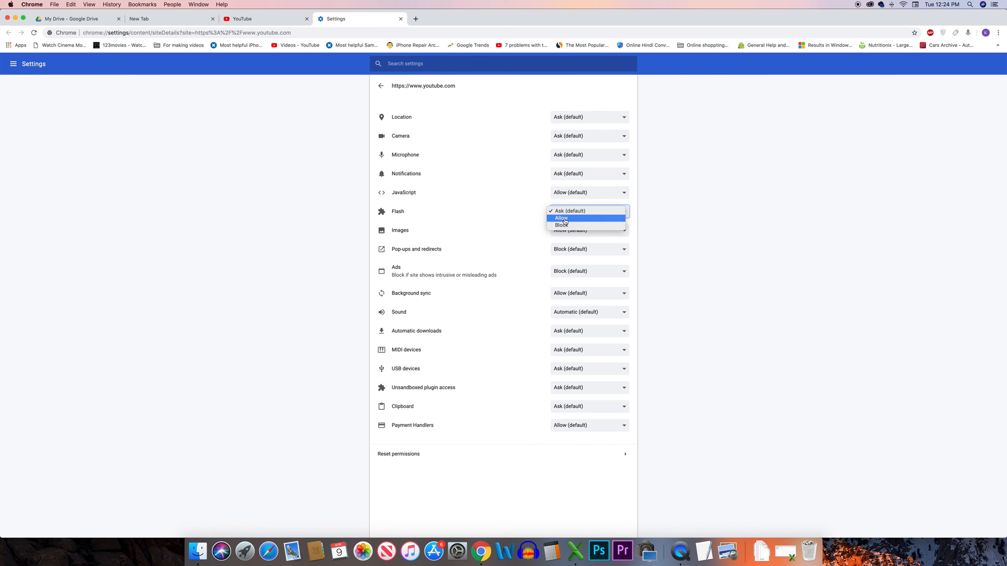
{"action": "left_click", "coordinate": [560, 218]}
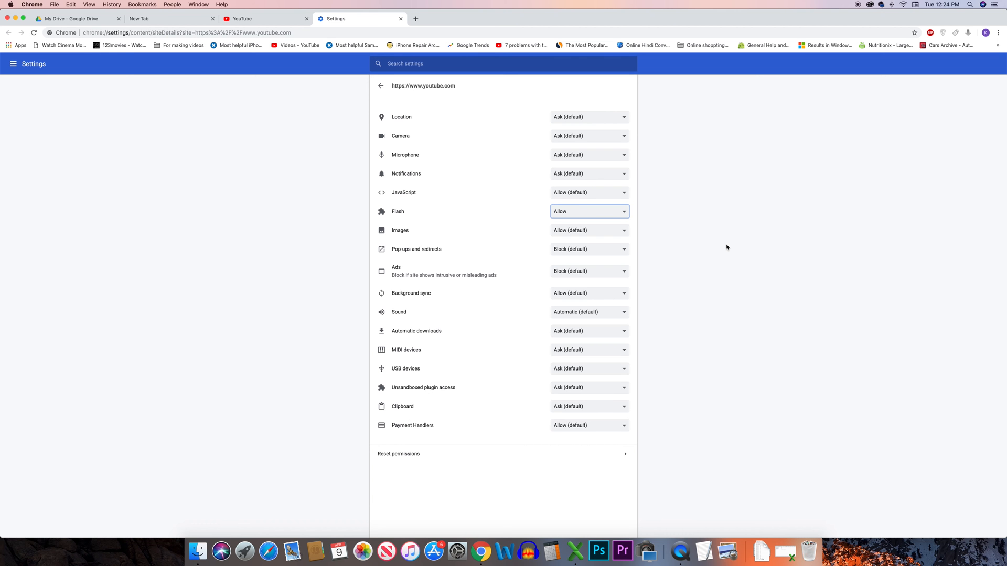
{"action": "mouse_move", "coordinate": [617, 165]}
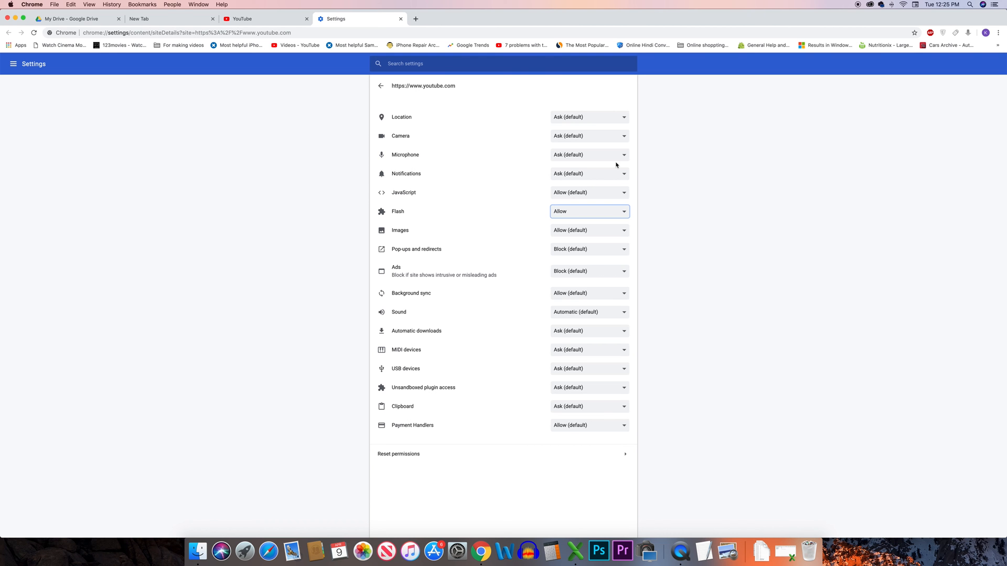
{"action": "left_click", "coordinate": [510, 19]}
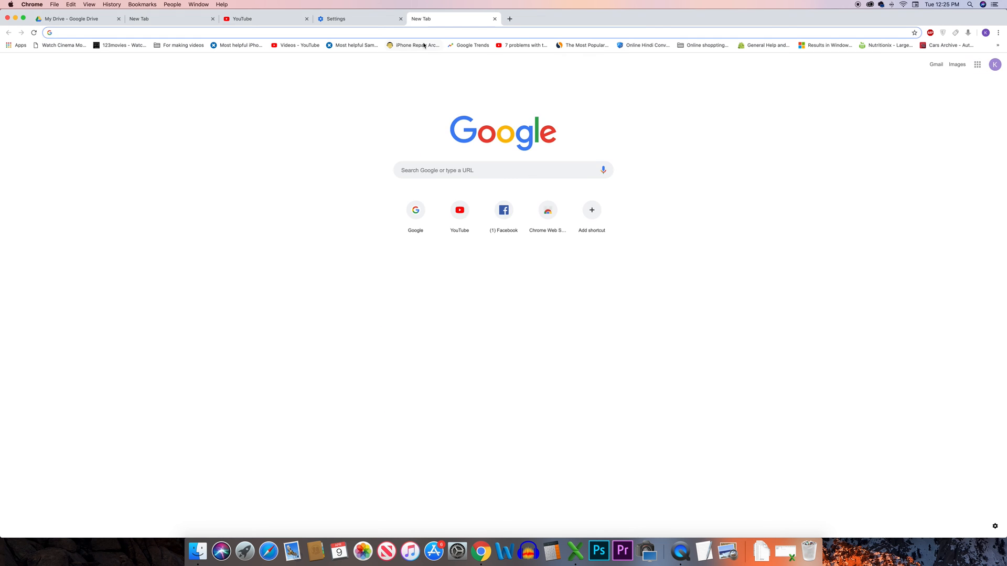
Launch a New Incognito Window from the File menu, then bring up the three-dot menu.
{"action": "left_click", "coordinate": [54, 4]}
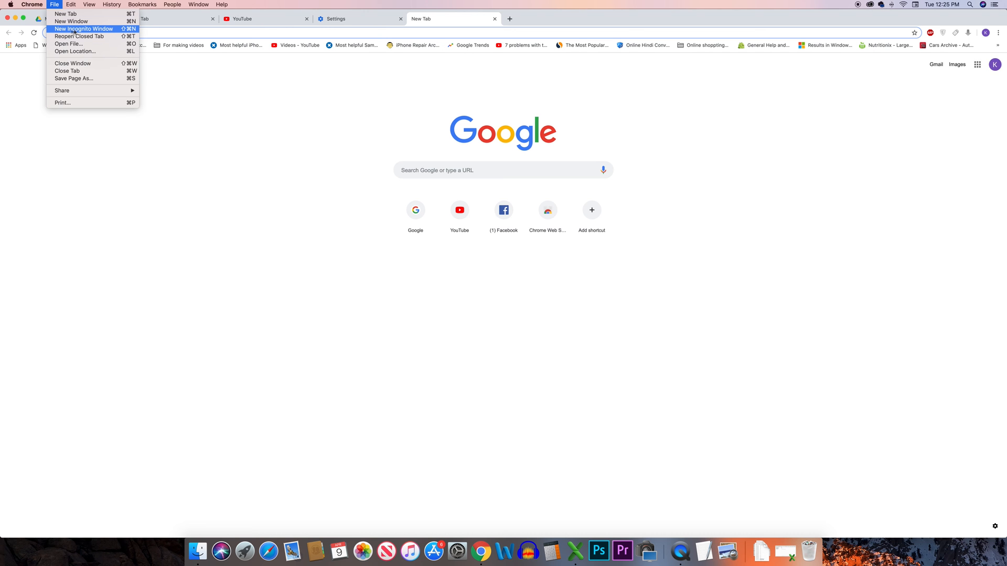
{"action": "left_click", "coordinate": [83, 29]}
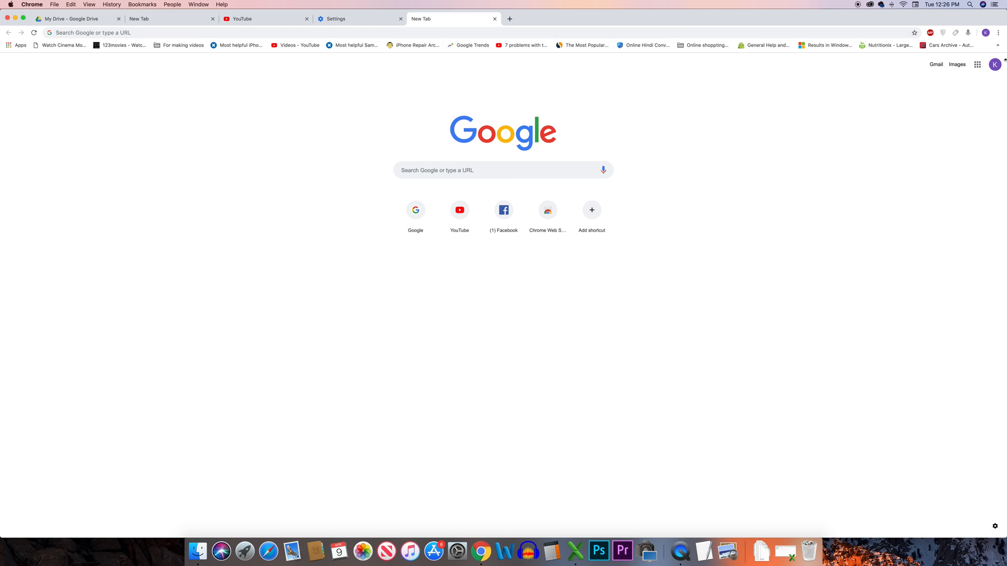
{"action": "left_click", "coordinate": [997, 33]}
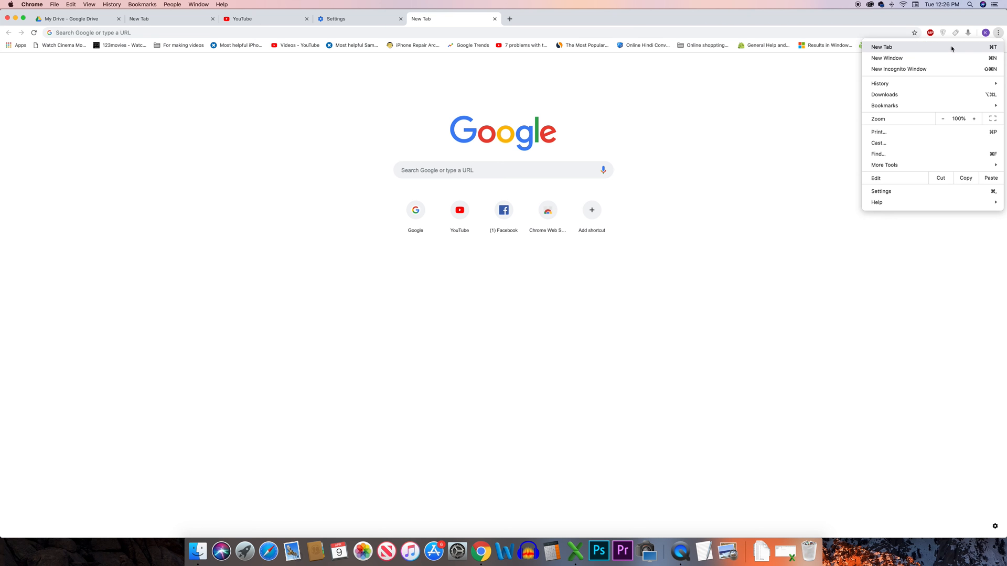
{"action": "mouse_move", "coordinate": [881, 191]}
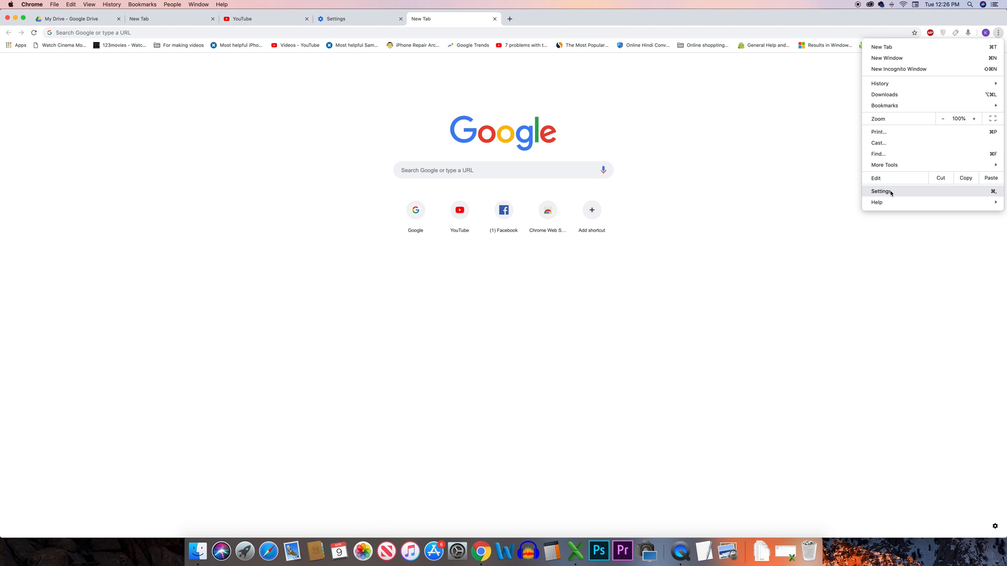
Go to Settings and choose 'Restore settings to their original defaults' under Reset settings.
{"action": "left_click", "coordinate": [880, 190]}
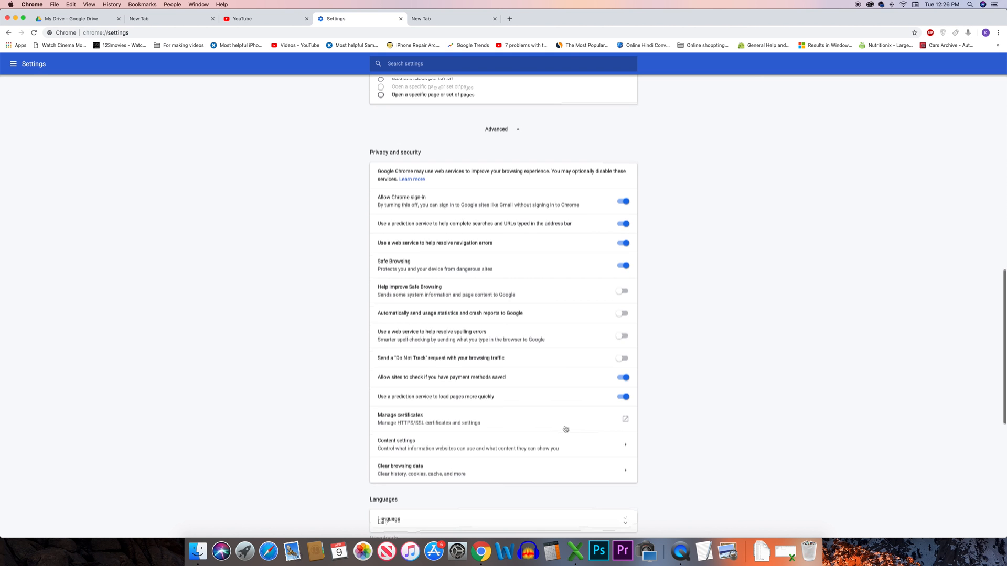
{"action": "scroll", "scroll_direction": "down", "scroll_amount": 3}
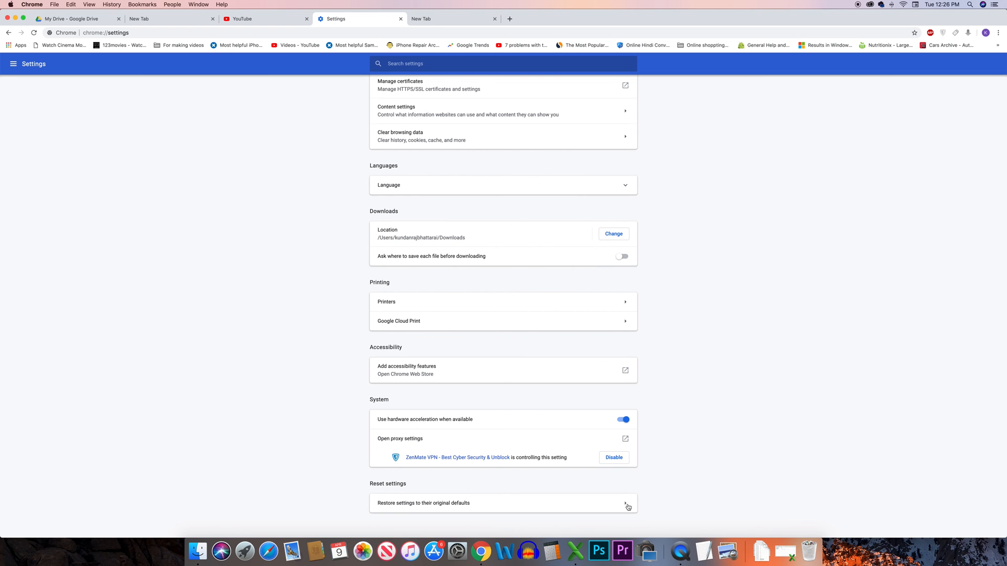
{"action": "mouse_move", "coordinate": [428, 509]}
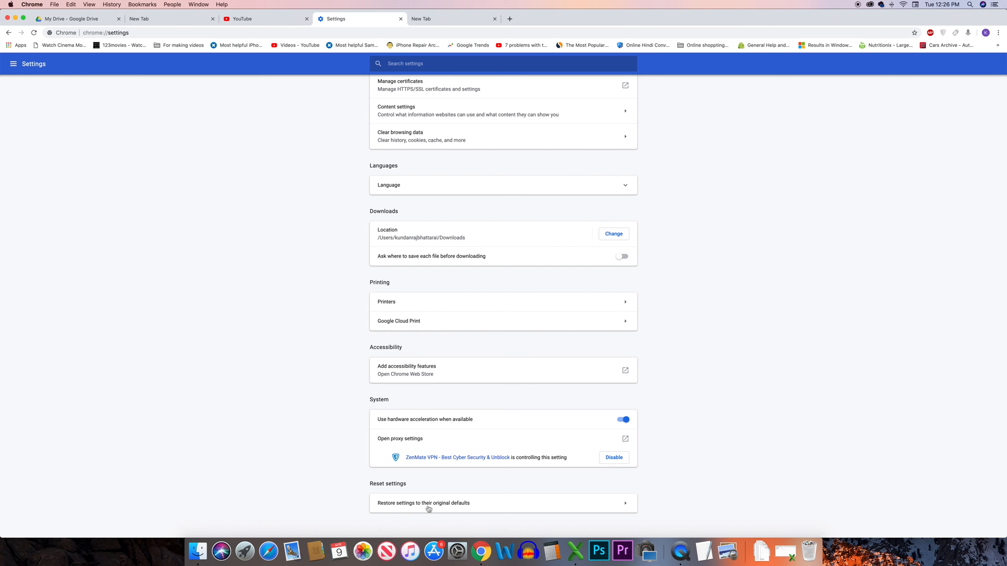
{"action": "left_click", "coordinate": [422, 502]}
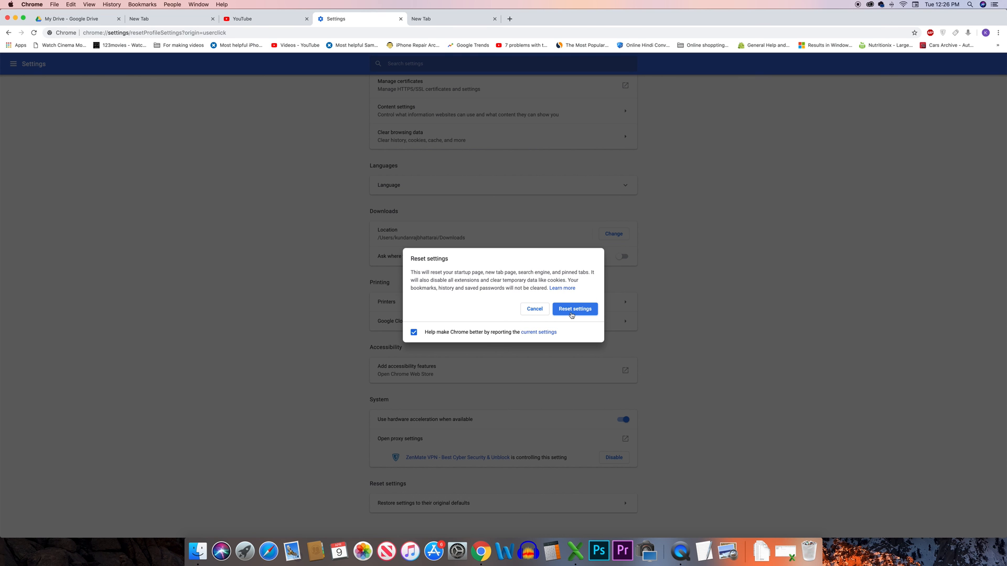
{"action": "mouse_move", "coordinate": [704, 391]}
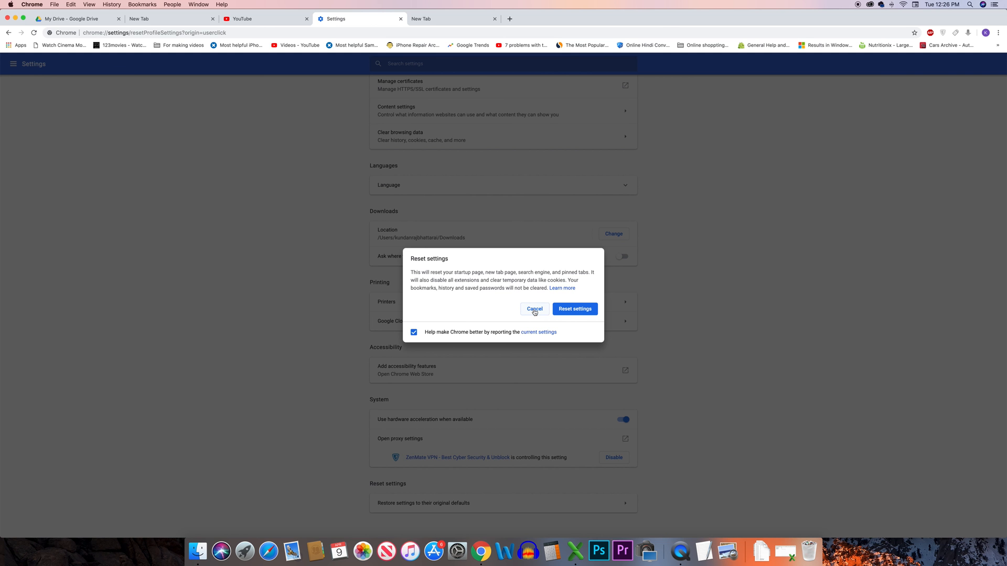
Cancel the Reset settings dialog so nothing is restored.
{"action": "left_click", "coordinate": [533, 308]}
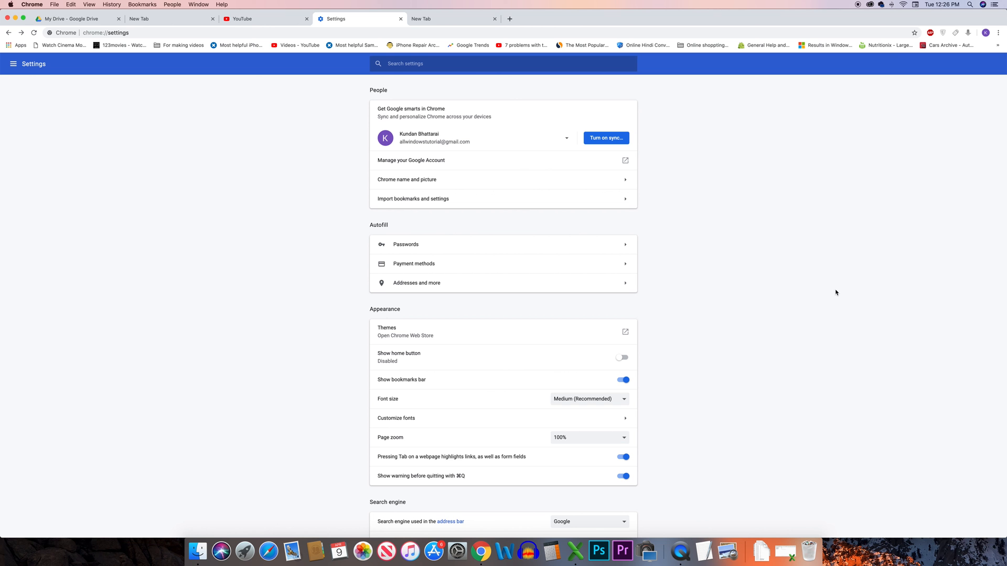
{"action": "mouse_move", "coordinate": [845, 251]}
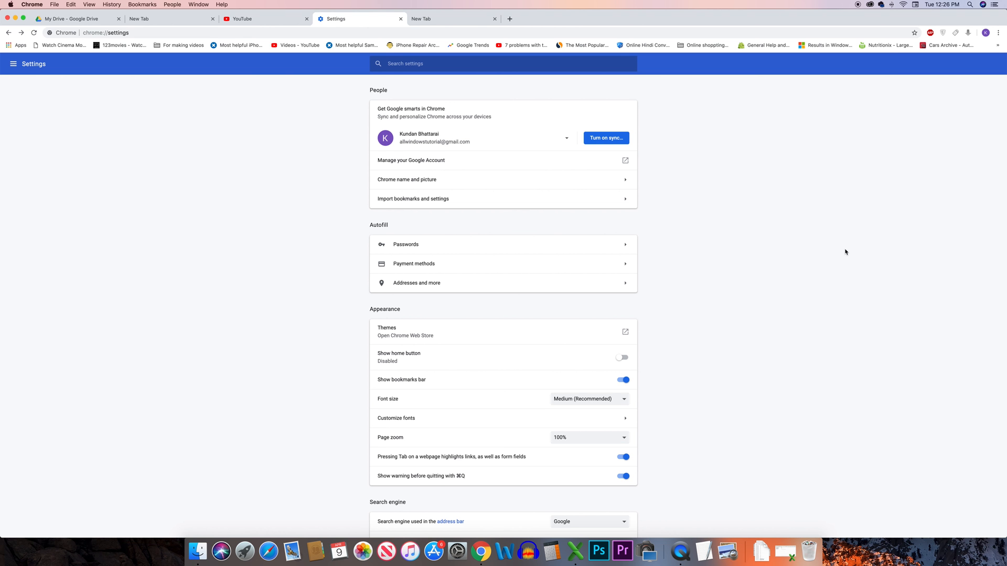
{"action": "mouse_move", "coordinate": [977, 85]}
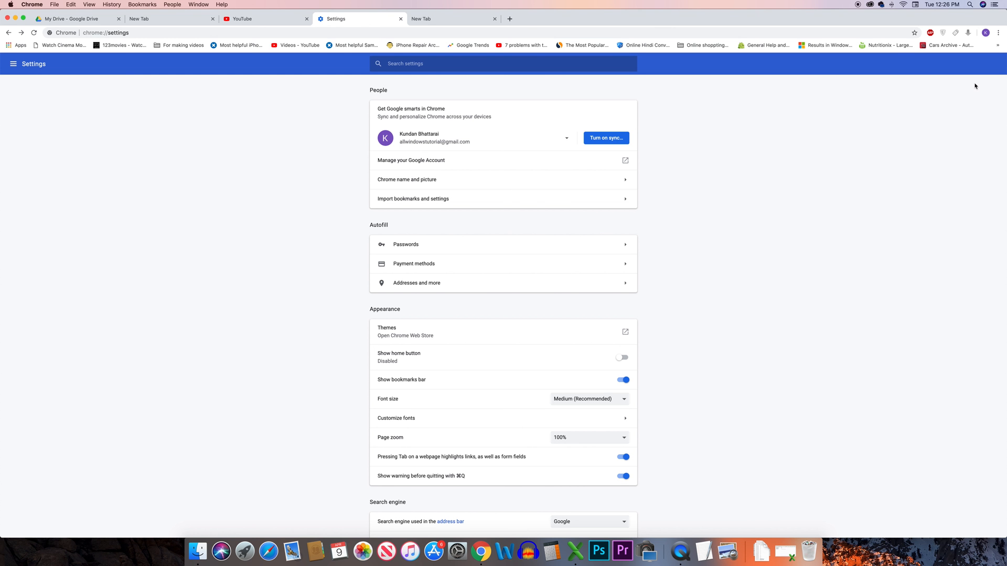
{"action": "mouse_move", "coordinate": [935, 141]}
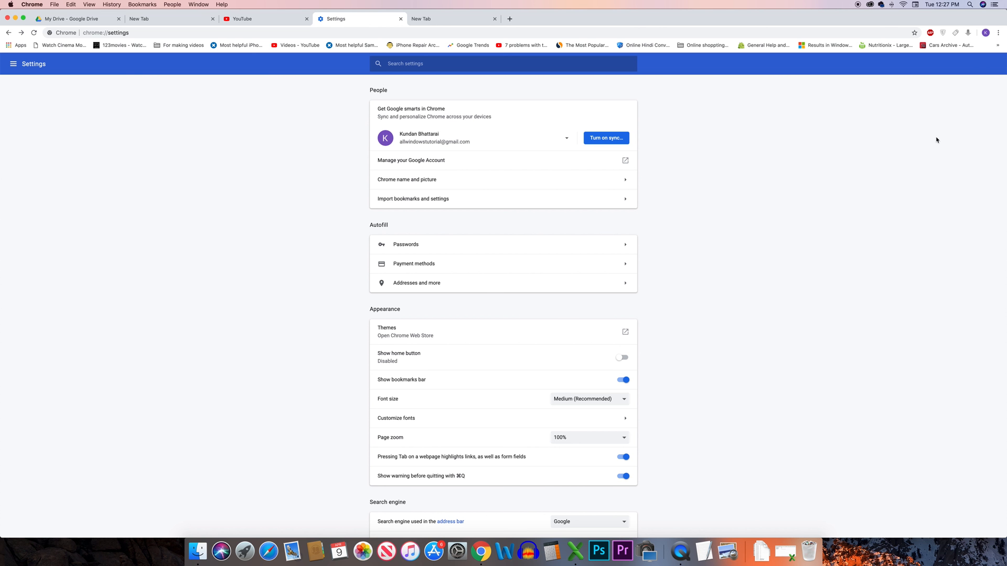
{"action": "mouse_move", "coordinate": [984, 49]}
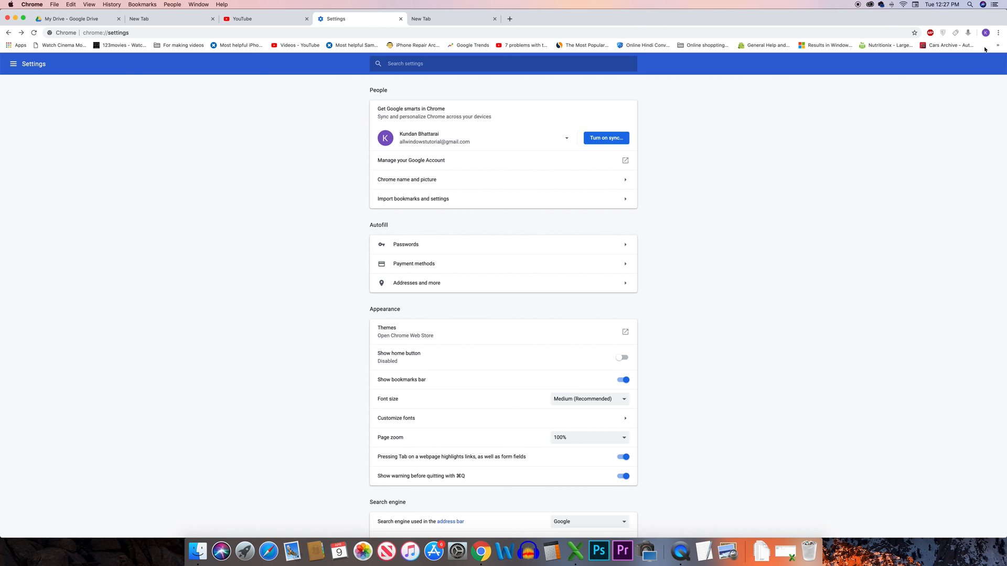
{"action": "mouse_move", "coordinate": [997, 32]}
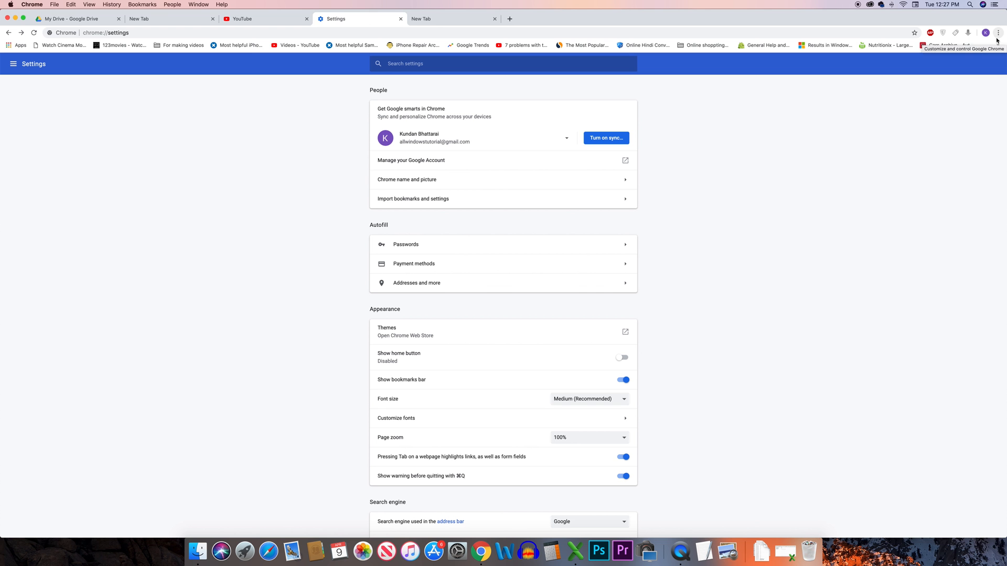
{"action": "mouse_move", "coordinate": [999, 36]}
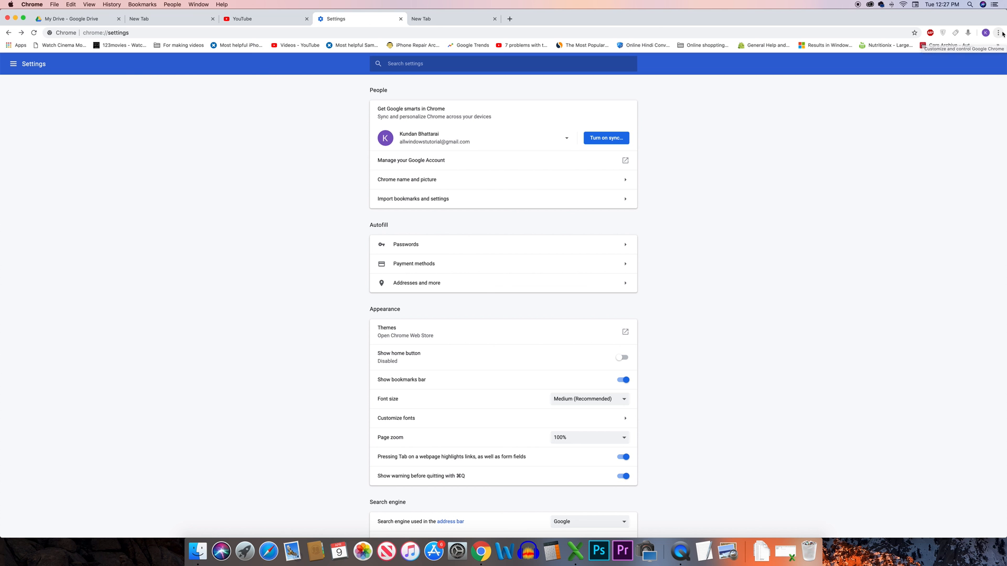
Show About Google Chrome, checking for updates on version 73.0.3683.86.
{"action": "left_click", "coordinate": [1000, 32]}
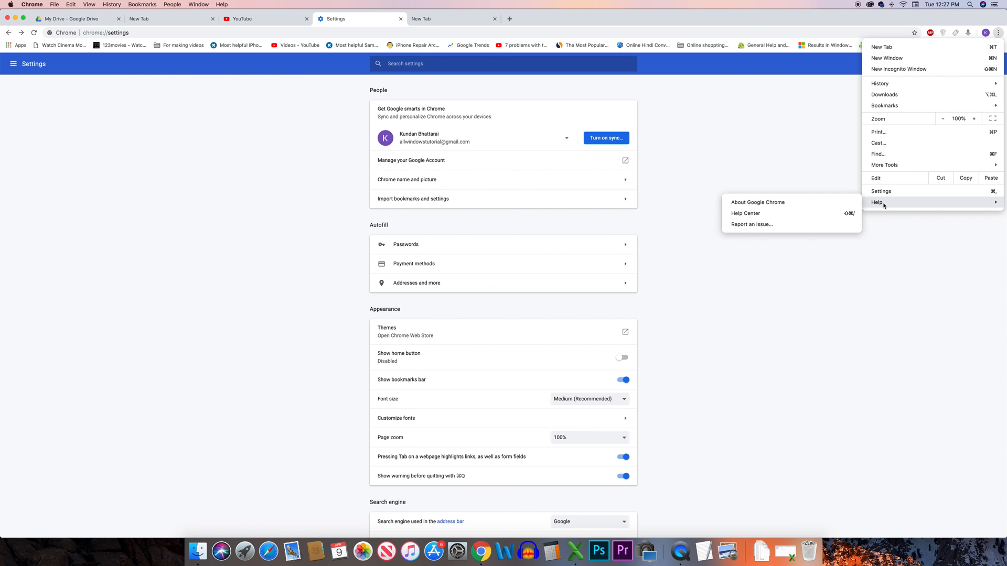
{"action": "left_click", "coordinate": [757, 203]}
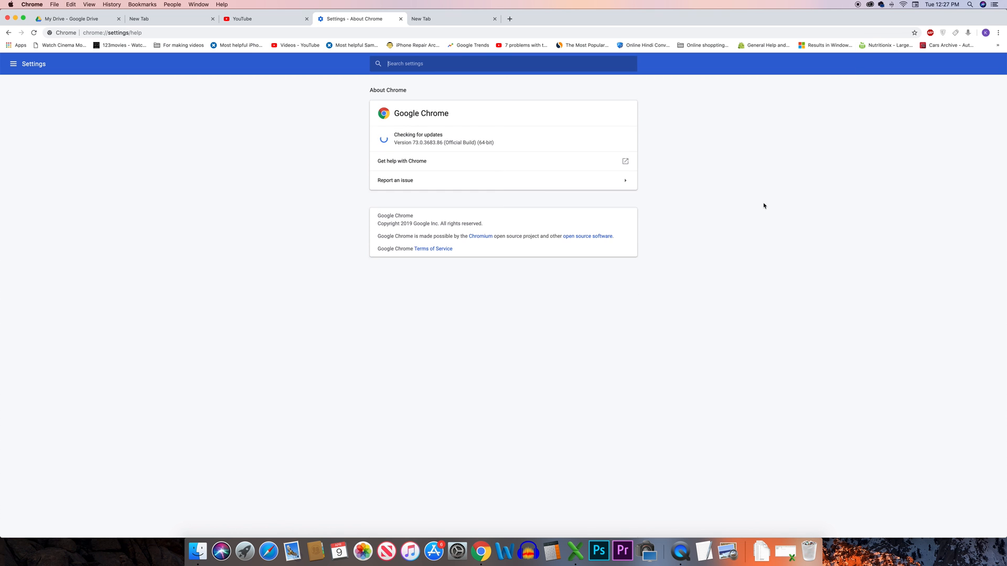